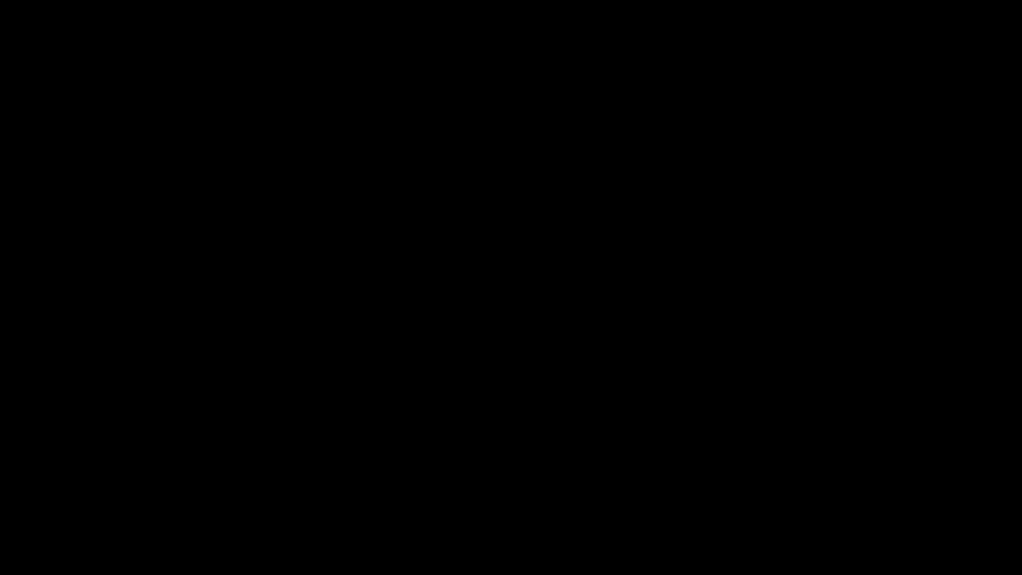
Step: Advance the slideshow from the black screen to the chalkboard 'play' slide
click(511, 287)
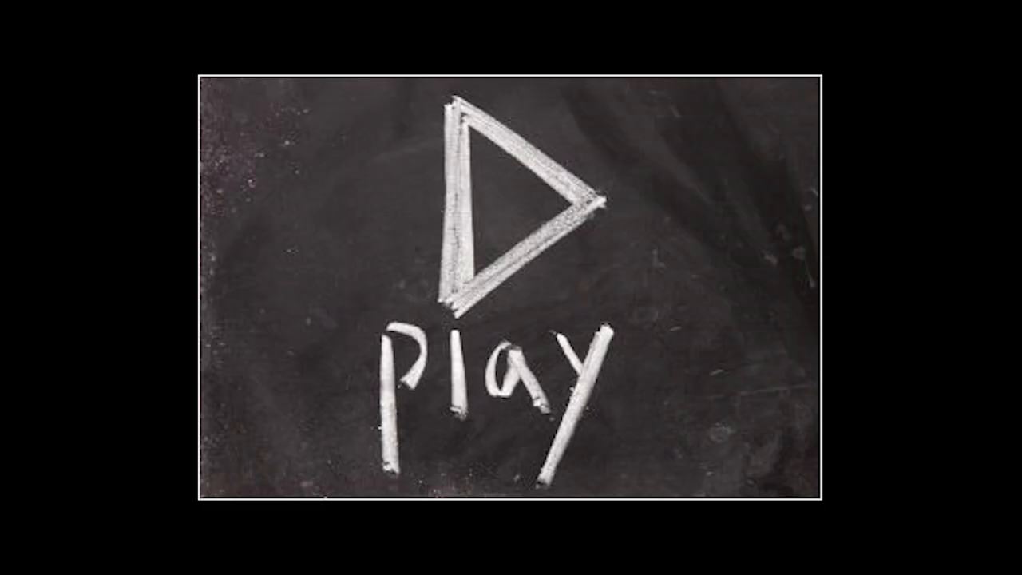